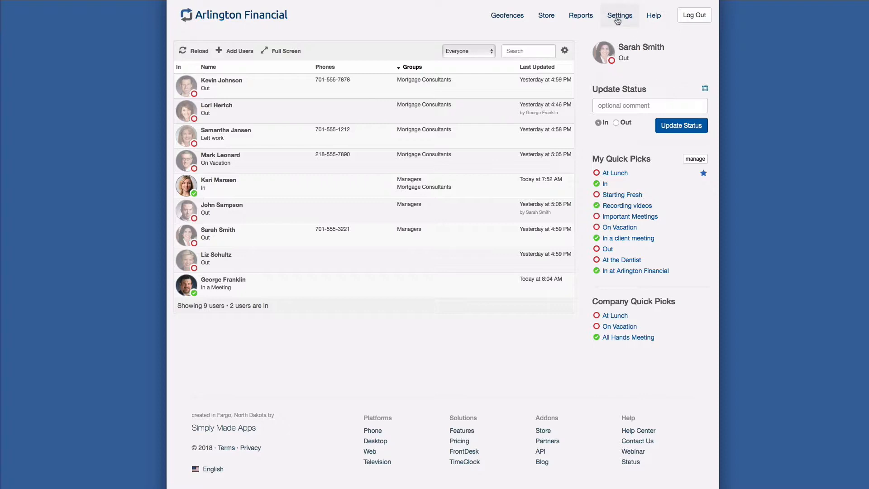
mouse_move(616, 20)
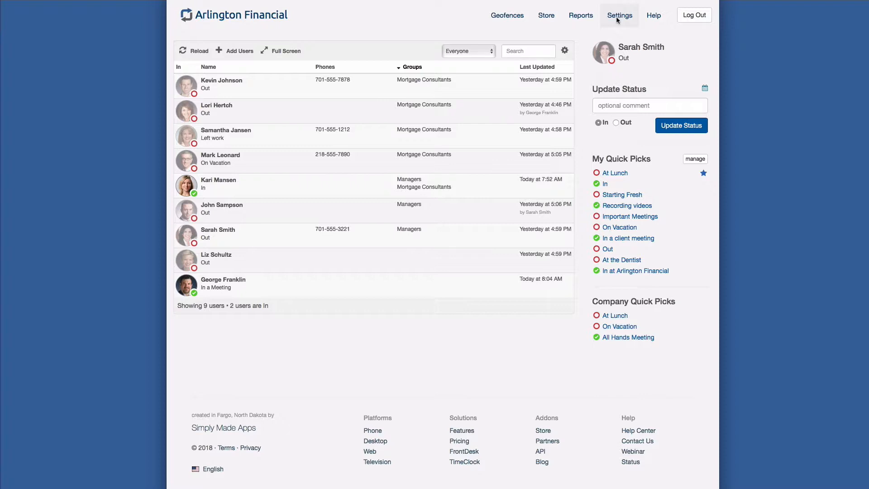
Step: Go to the Public Links page under Settings, which lists no links yet
left_click(619, 15)
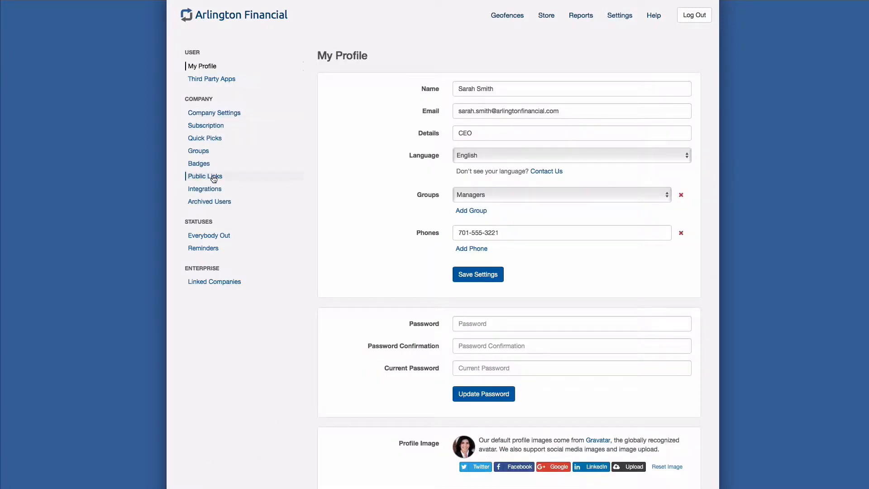
mouse_move(320, 174)
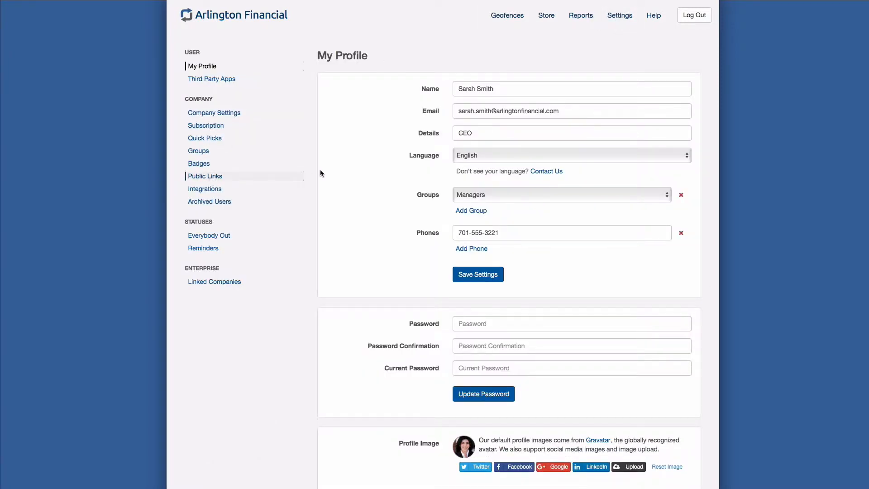
left_click(205, 176)
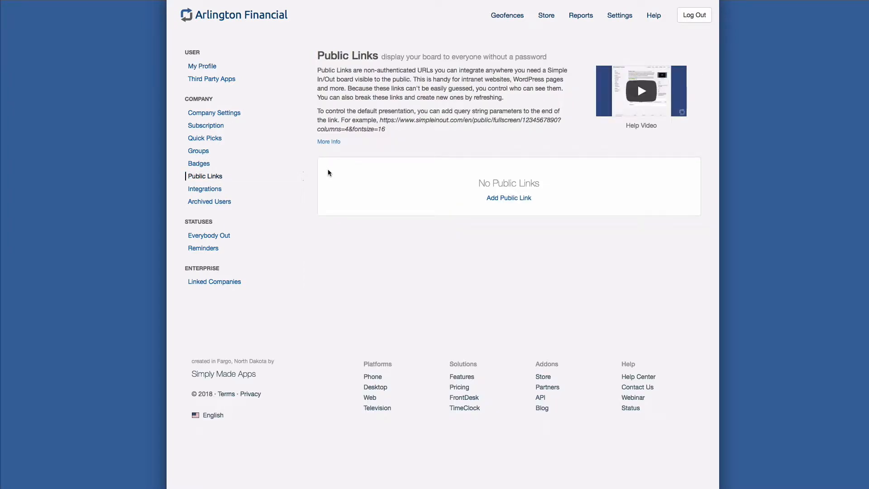
mouse_move(507, 198)
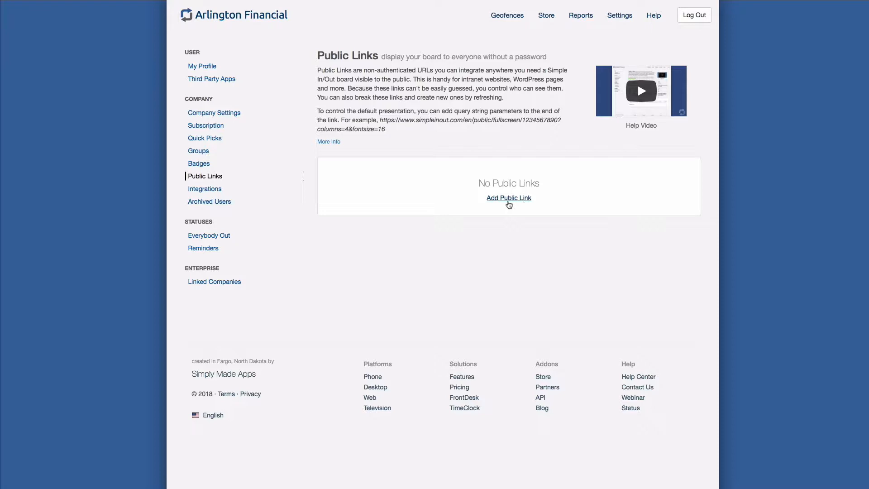
Step: Start a new public link, keeping Everyone as its group and last updated time Visible
left_click(508, 198)
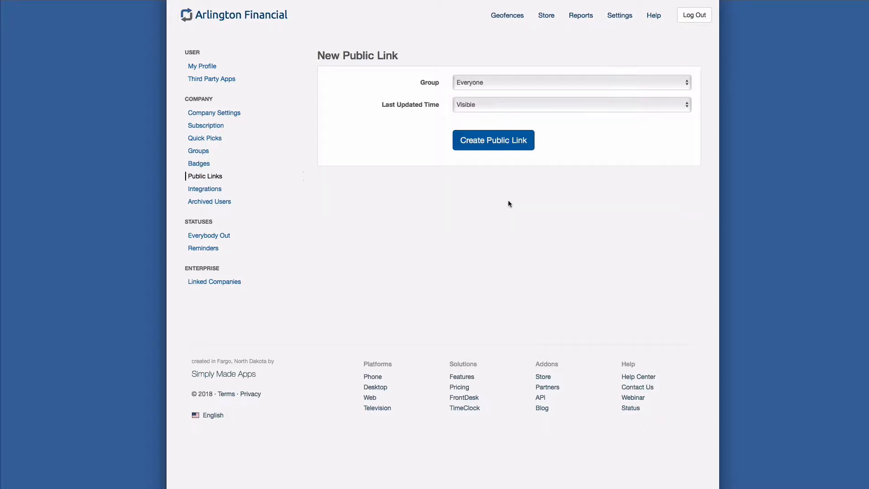
mouse_move(504, 206)
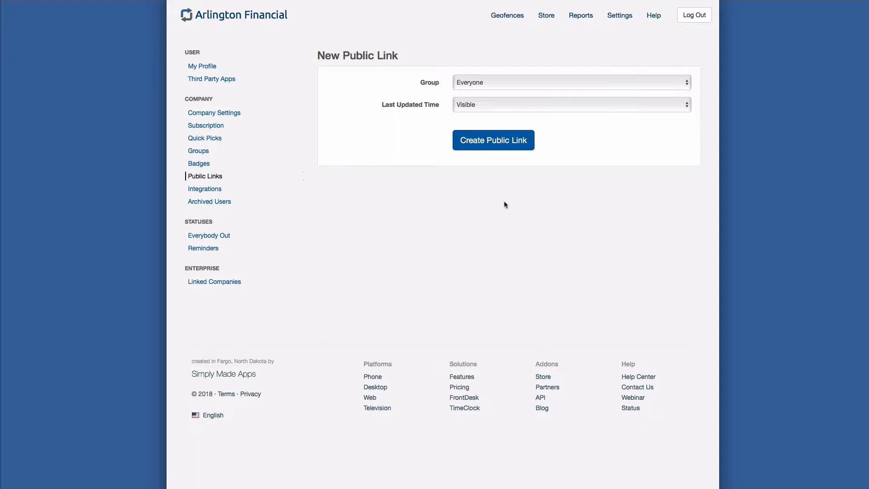
mouse_move(495, 86)
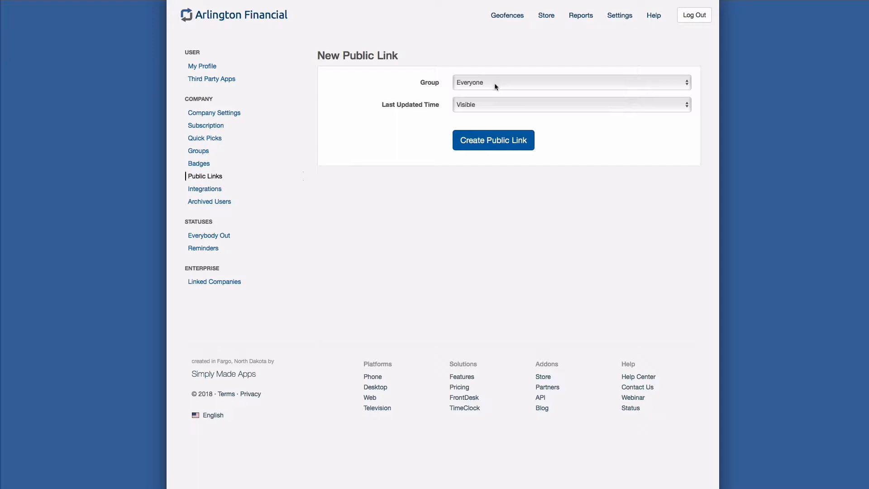
left_click(570, 82)
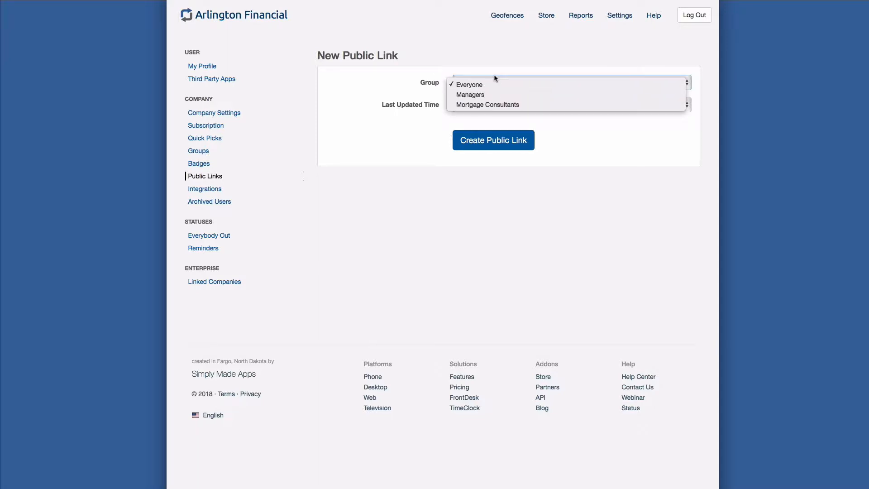
left_click(468, 84)
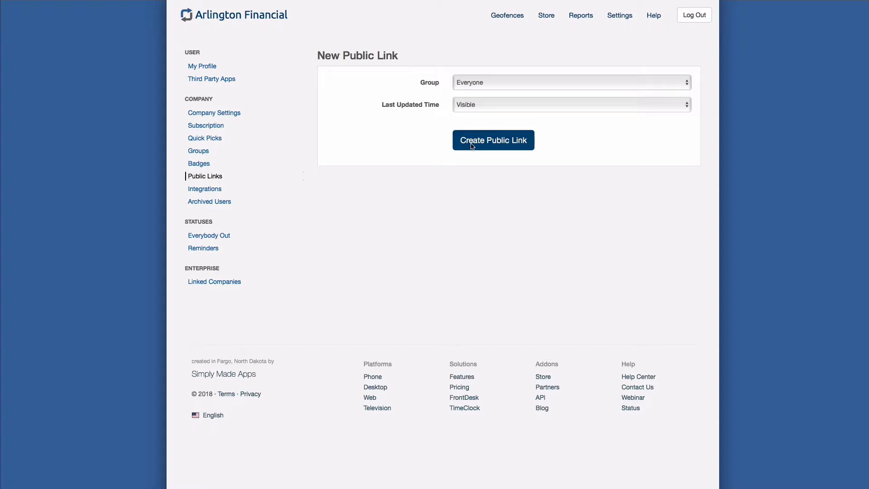
Step: Save the Everyone public link and follow its Public Board URL
left_click(492, 140)
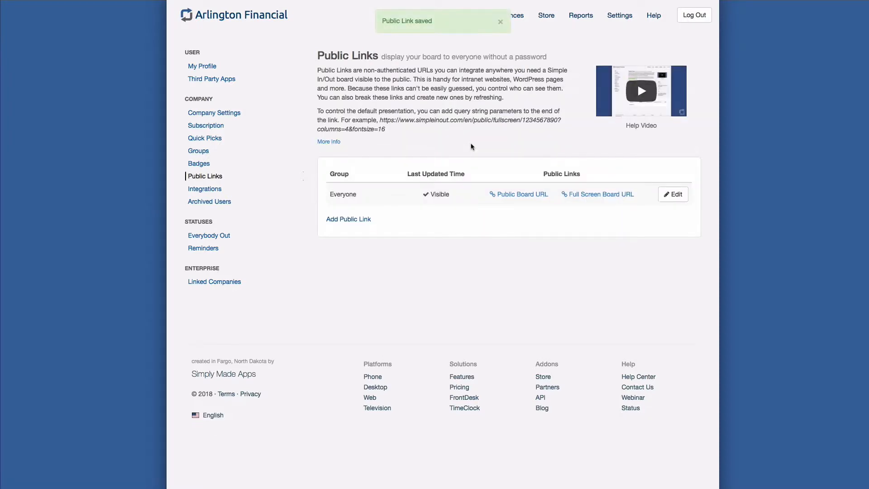
mouse_move(356, 172)
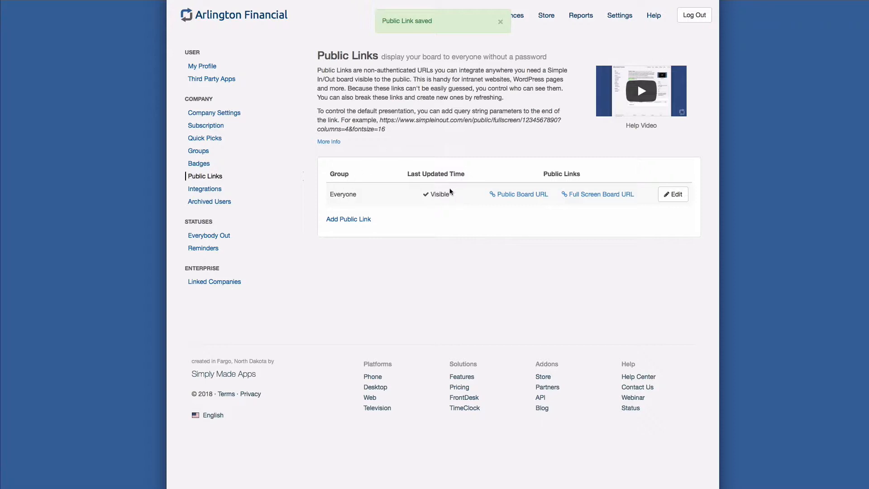
mouse_move(450, 205)
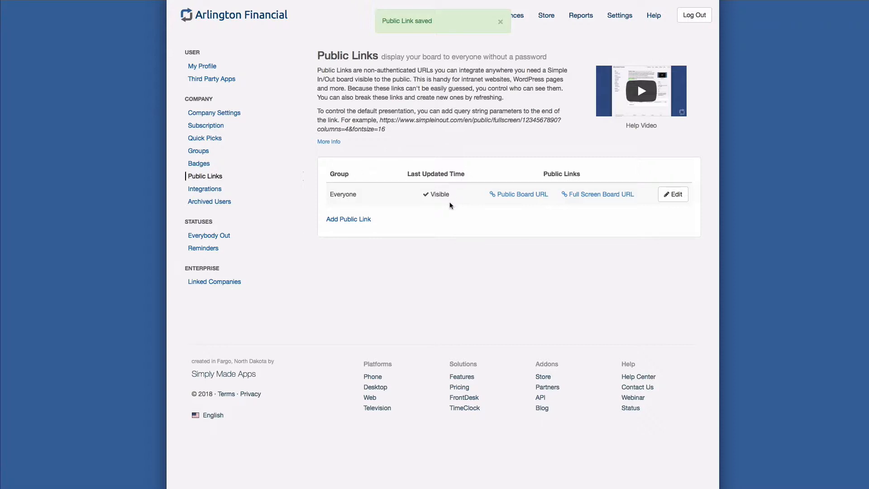
mouse_move(534, 209)
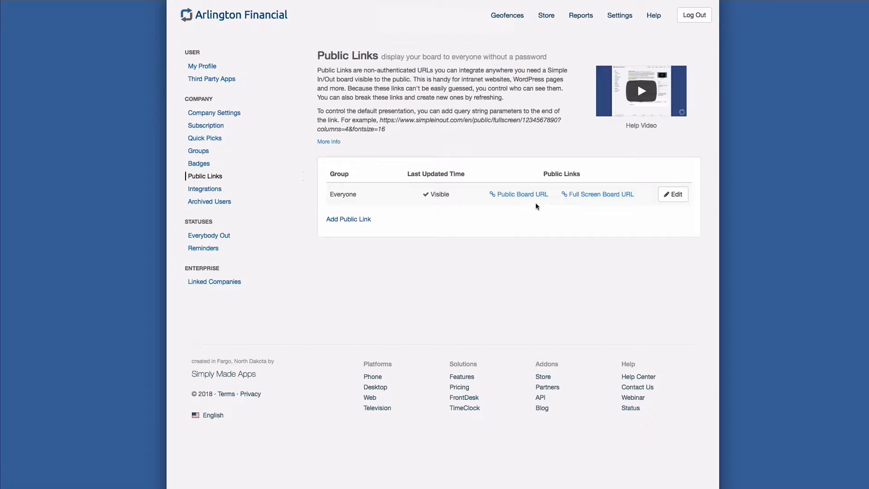
left_click(521, 193)
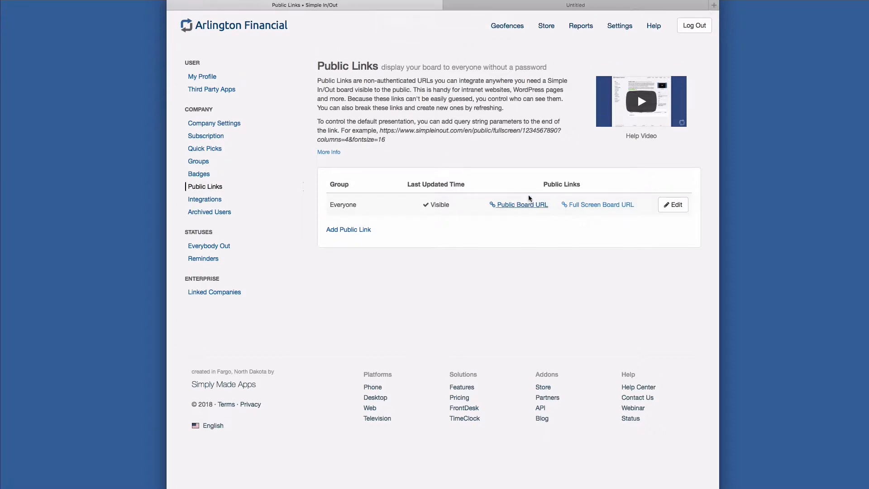
Step: View the Everyone public board in its new tab, listing nine users with update times
left_click(522, 205)
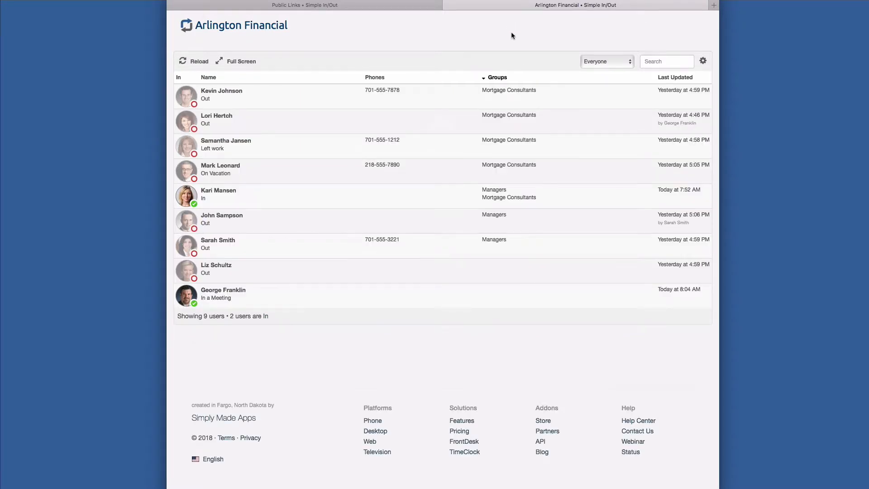
mouse_move(452, 42)
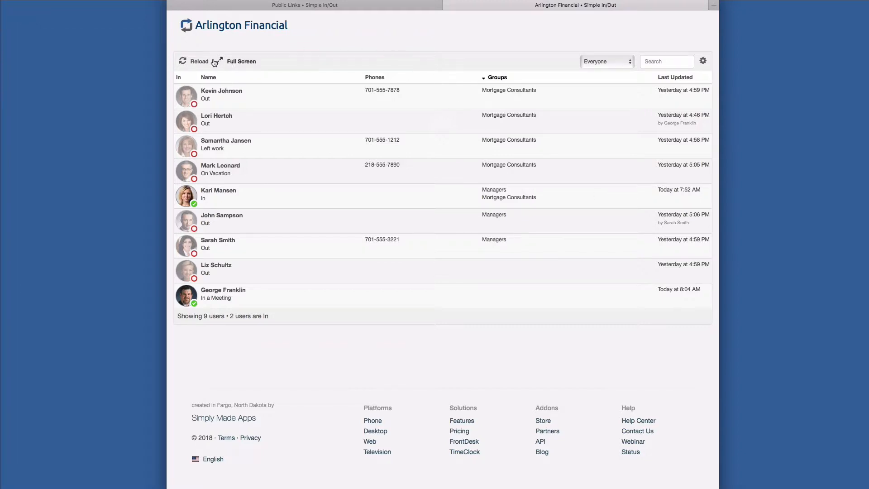
mouse_move(199, 60)
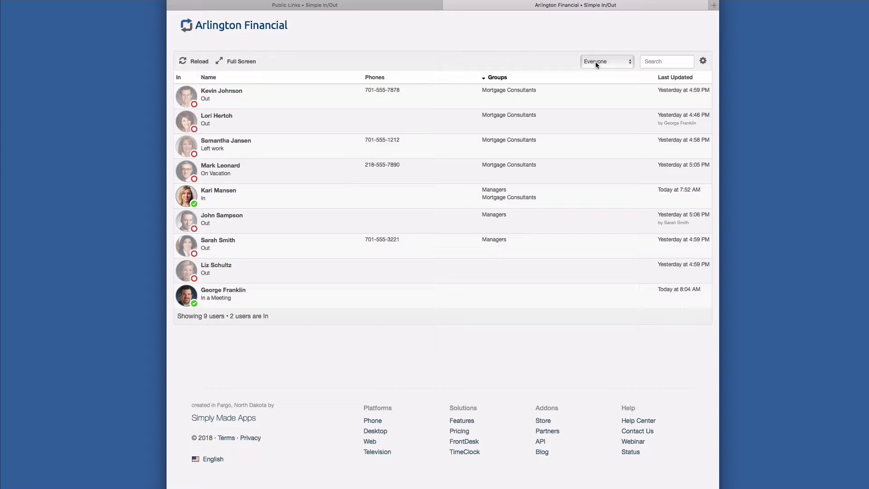
mouse_move(681, 61)
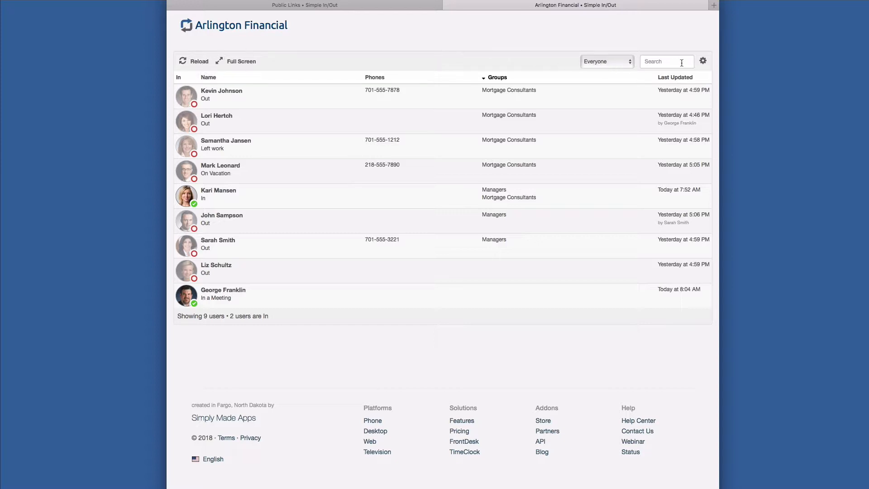
mouse_move(702, 61)
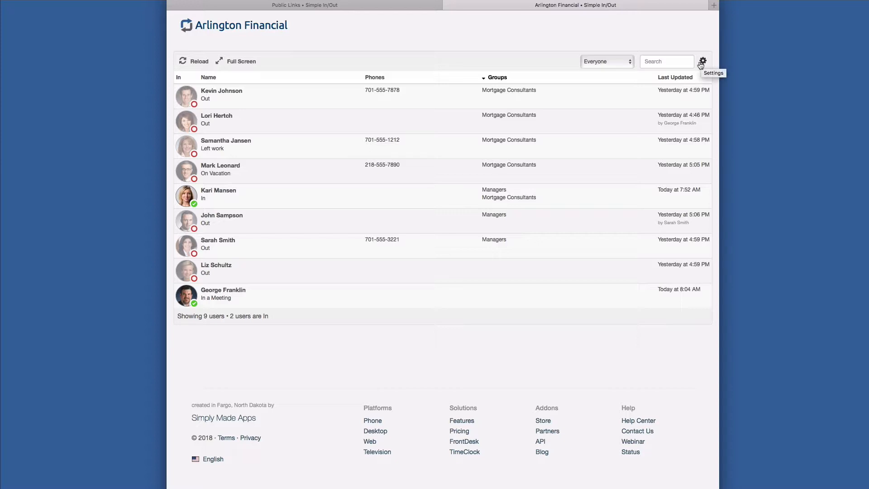
mouse_move(448, 8)
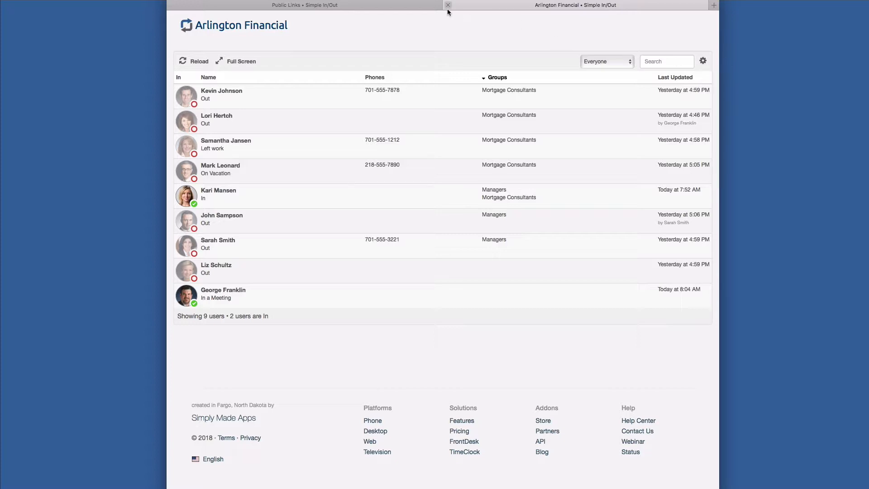
Step: Show the Everyone public board in full-screen mode as a grid of user cards
left_click(448, 6)
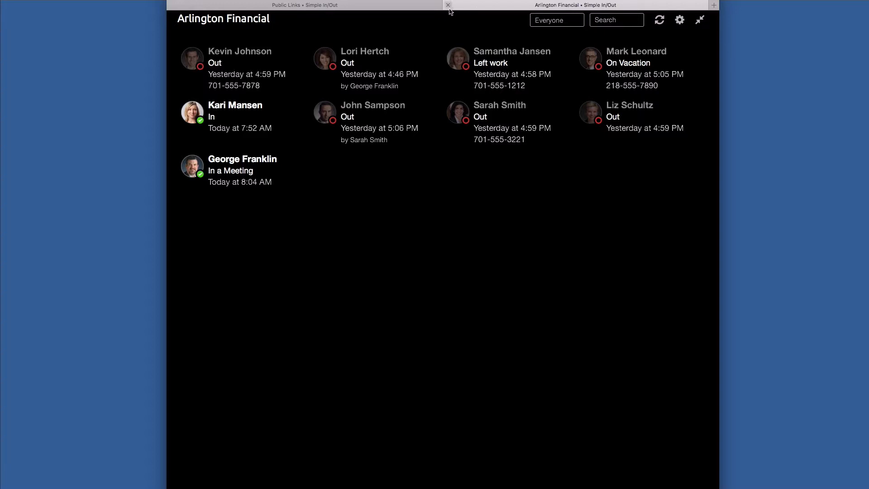
Step: Edit the link to the Mortgage Consultants group with last updated time Hidden and update it
left_click(448, 5)
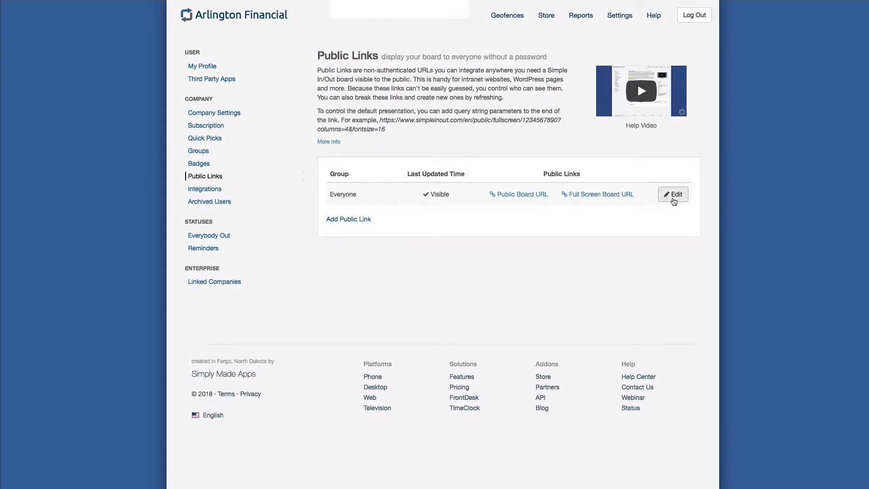
left_click(673, 194)
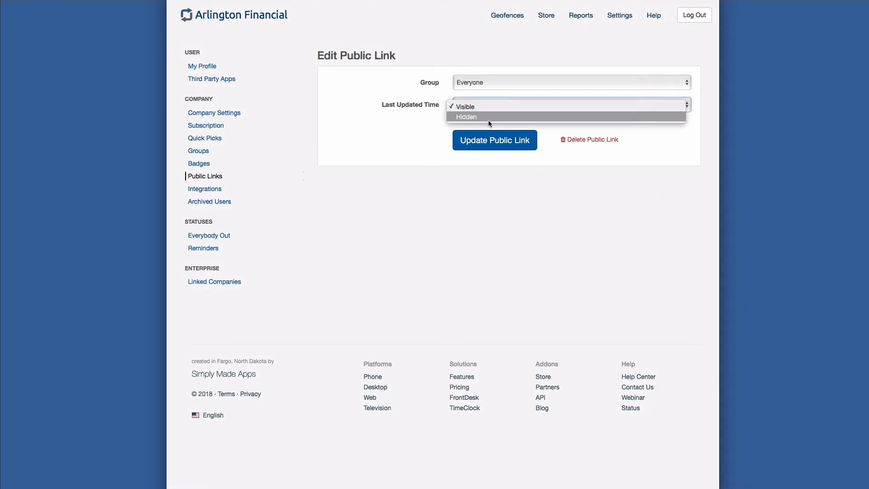
left_click(465, 117)
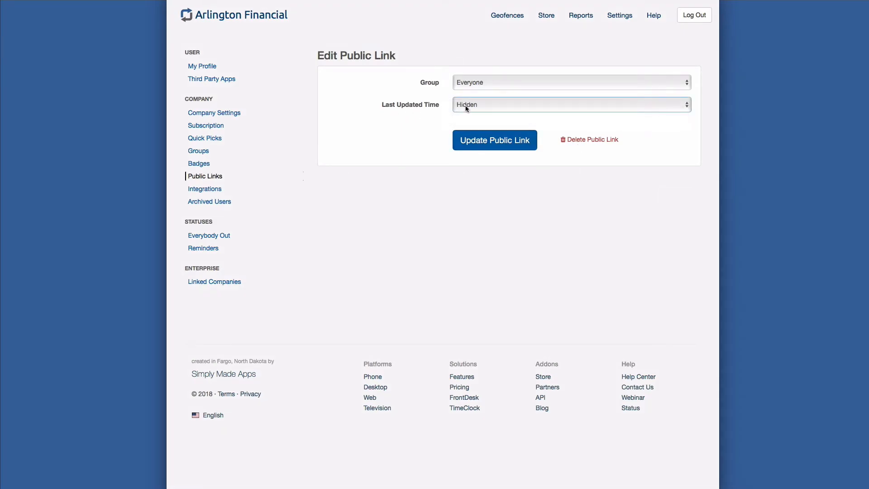
left_click(571, 82)
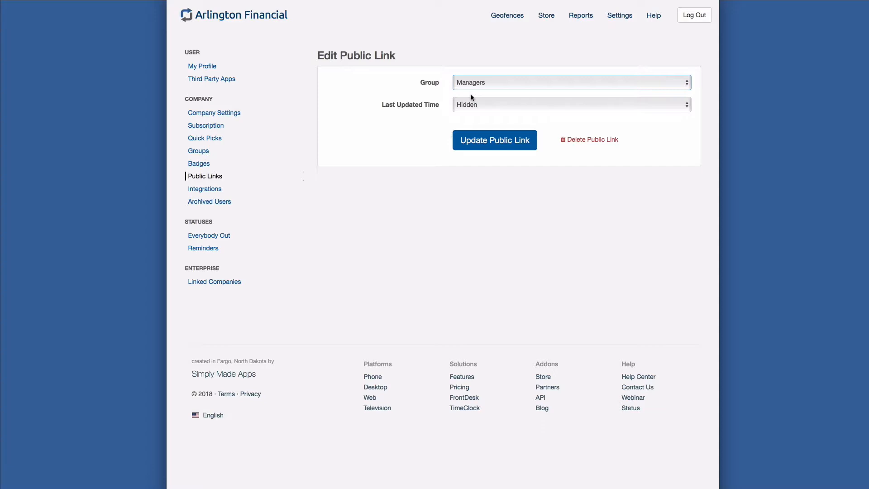
left_click(571, 82)
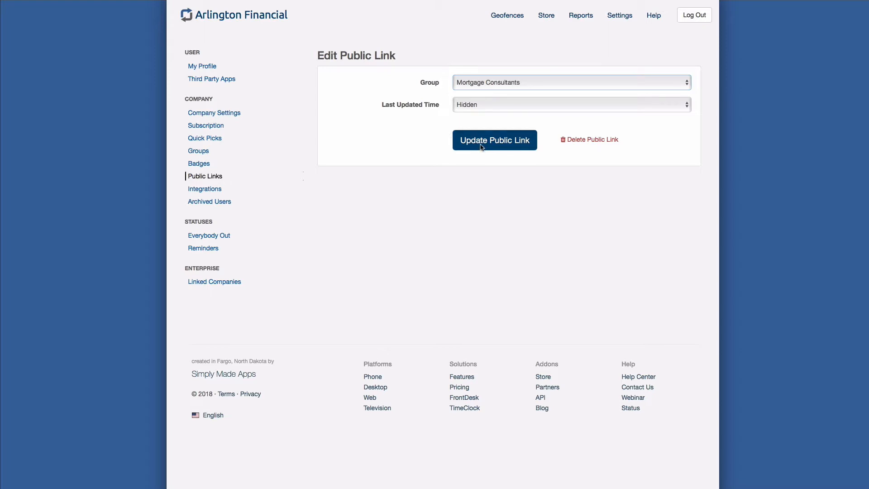
left_click(494, 140)
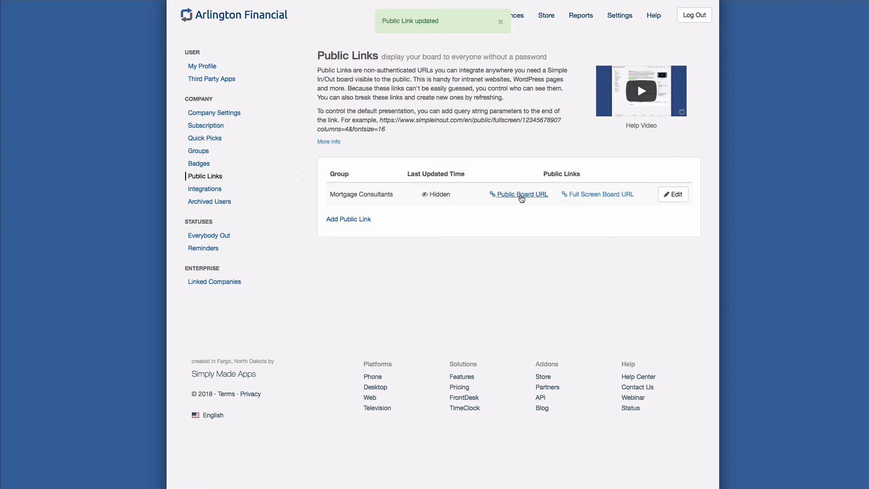
Step: View the five-person Mortgage Consultants board full screen, then return to Public Links
left_click(522, 193)
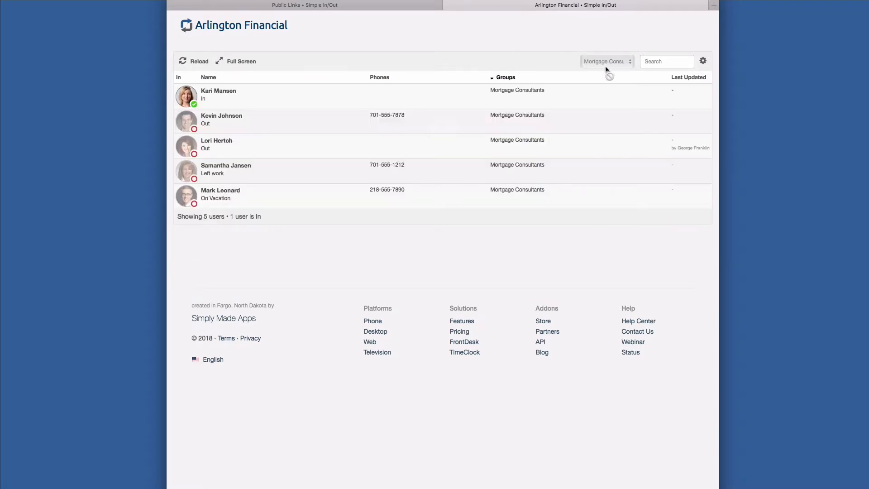
mouse_move(209, 141)
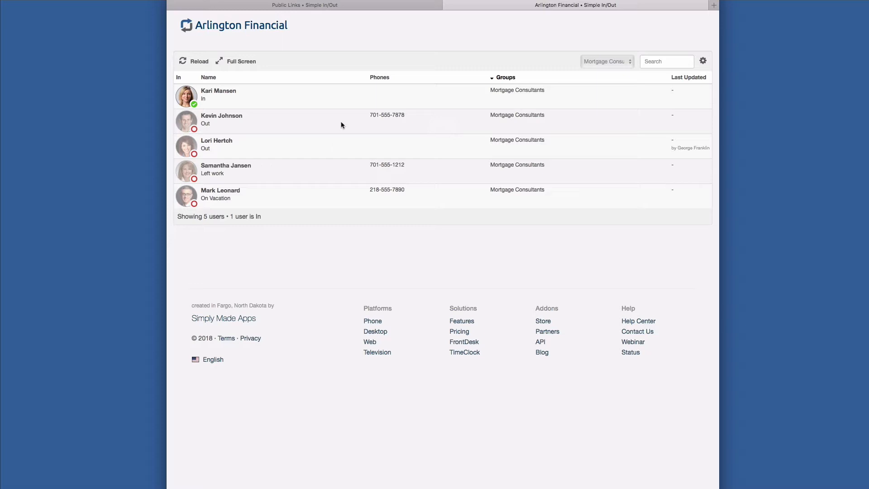
mouse_move(674, 122)
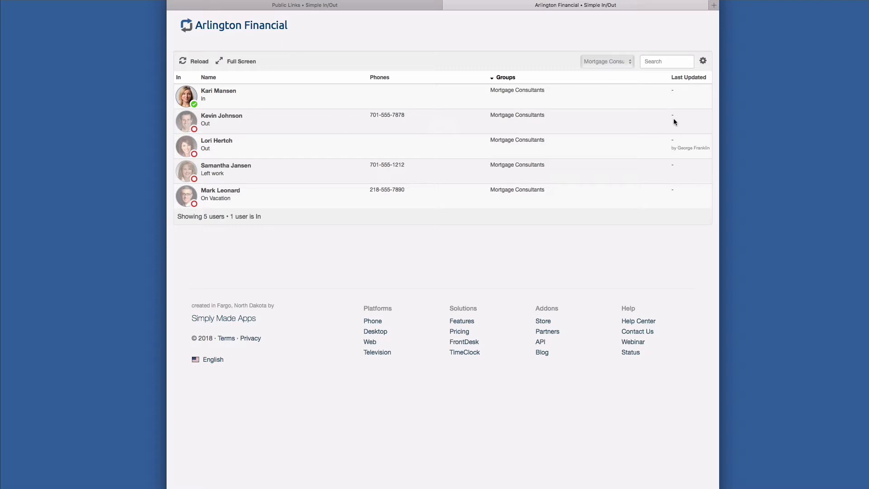
left_click(235, 61)
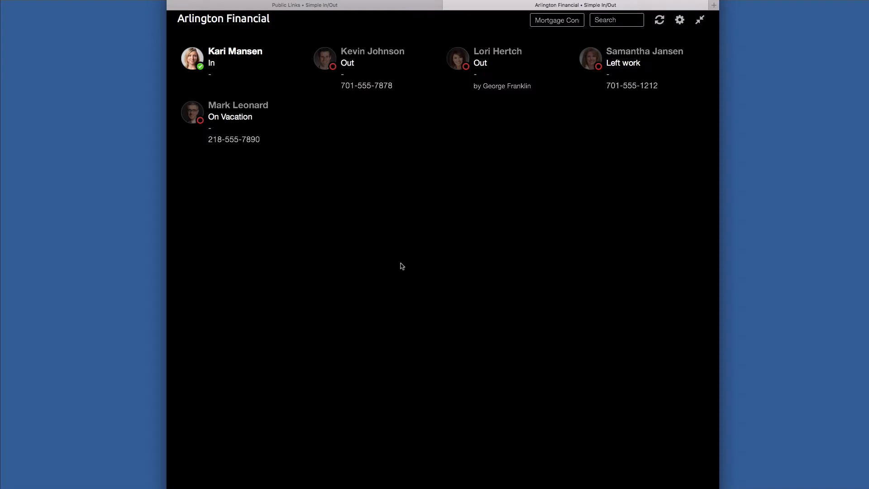
mouse_move(407, 107)
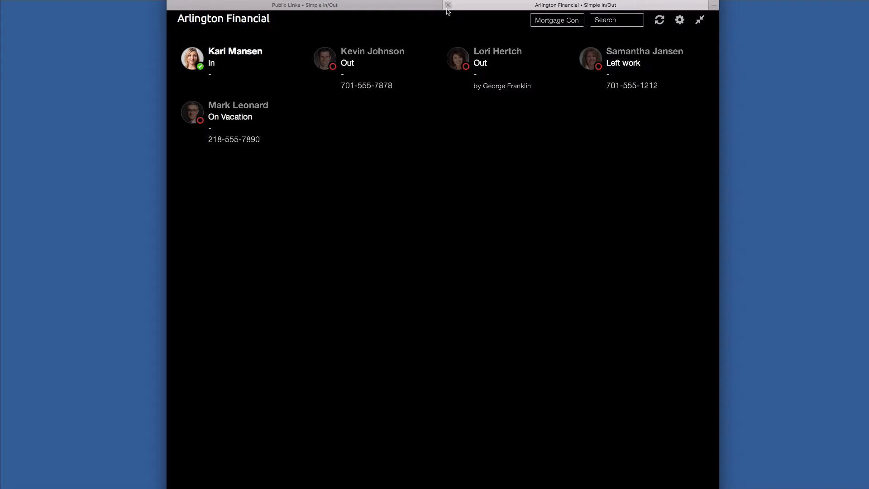
left_click(447, 6)
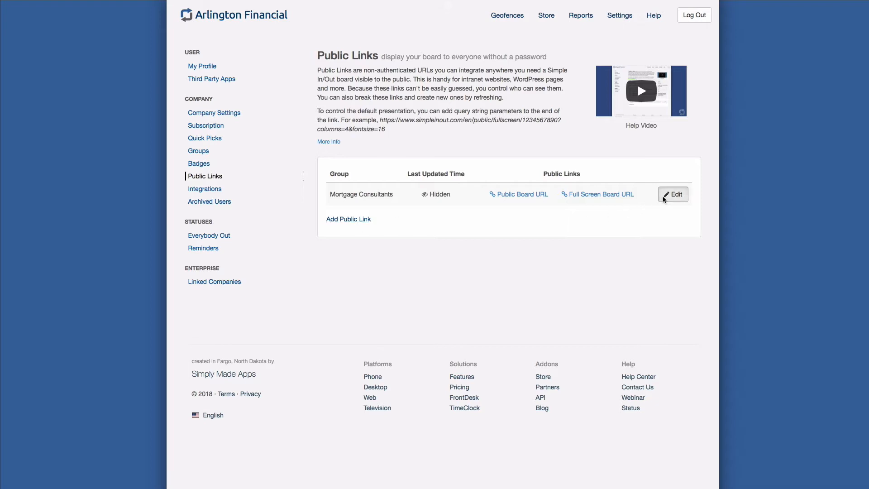
left_click(673, 194)
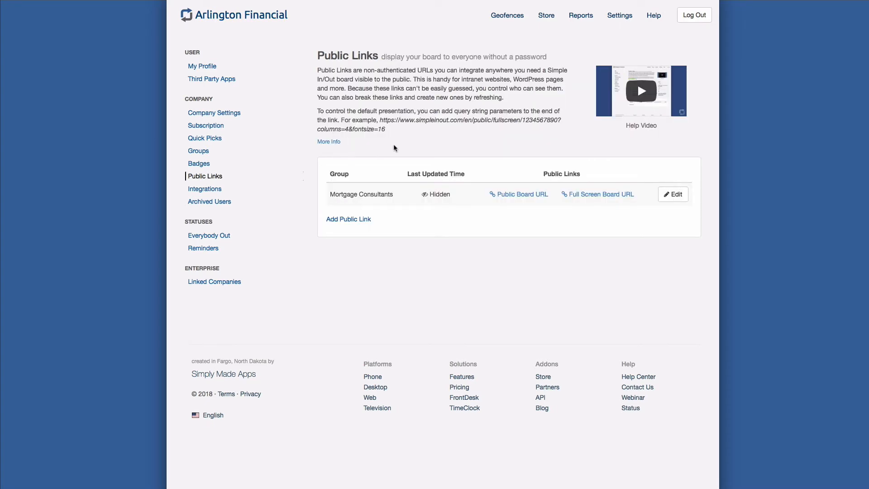
mouse_move(389, 147)
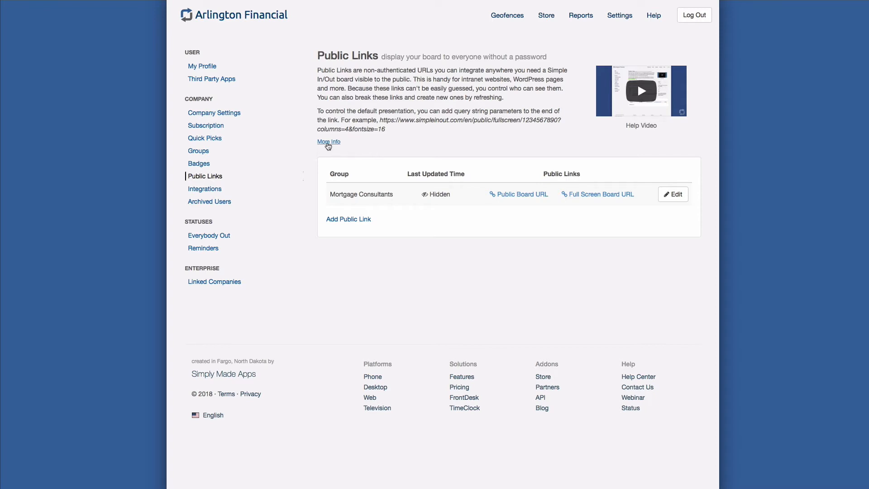
left_click(328, 142)
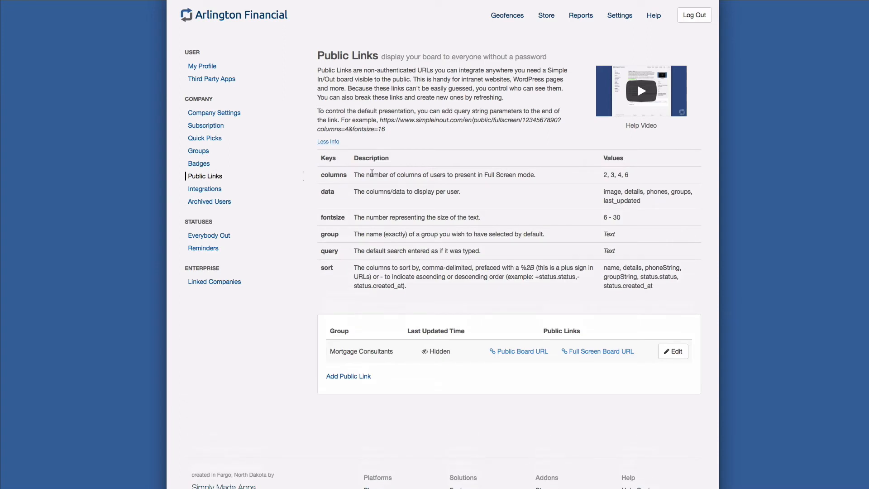
mouse_move(375, 215)
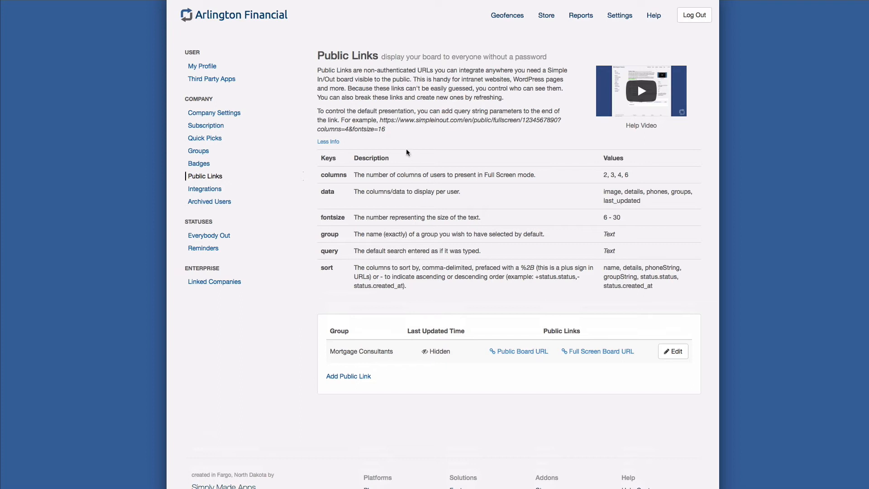
mouse_move(382, 130)
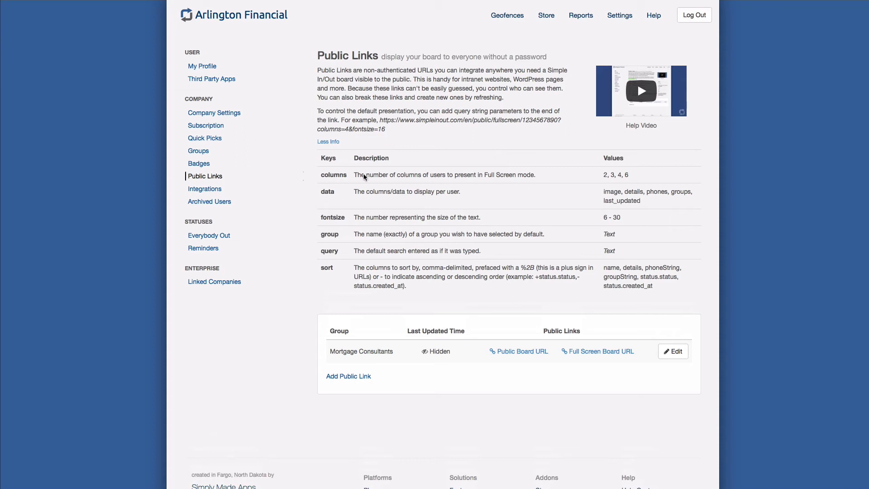
mouse_move(349, 253)
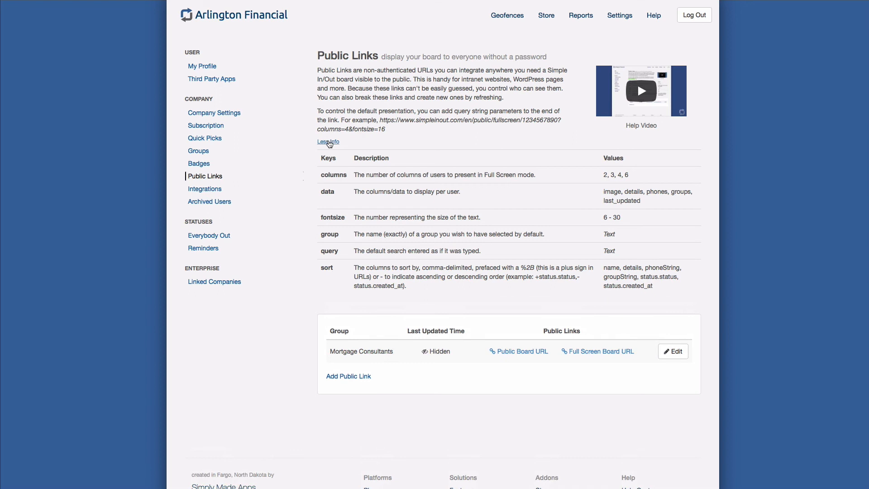
left_click(328, 142)
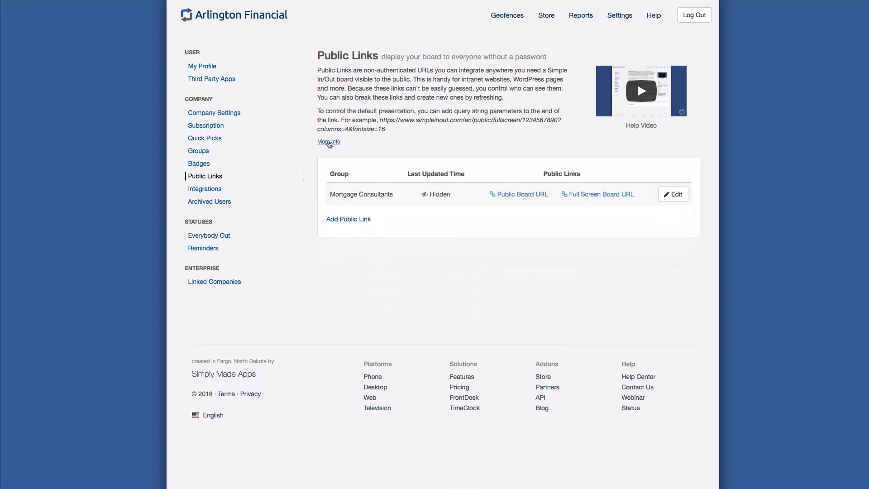